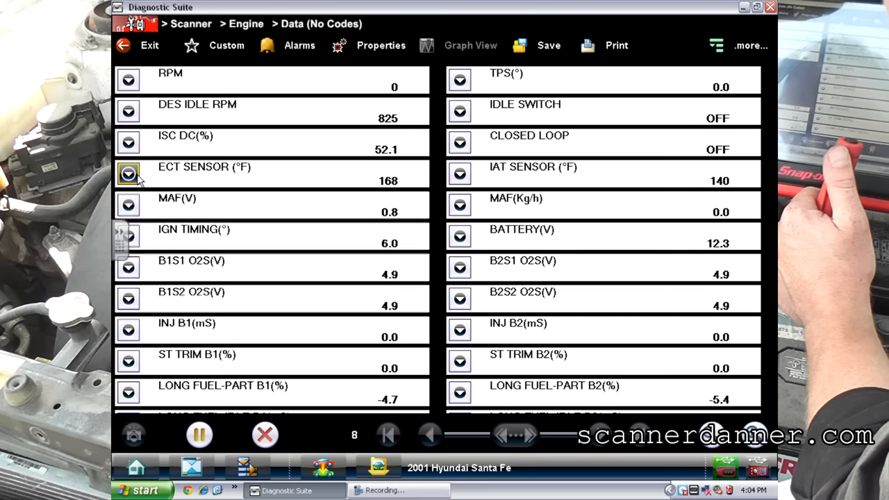
Watch the ECT Sensor graph fall from about 180°F to 41°F with the sensor unplugged
{"action": "left_click", "coordinate": [128, 174]}
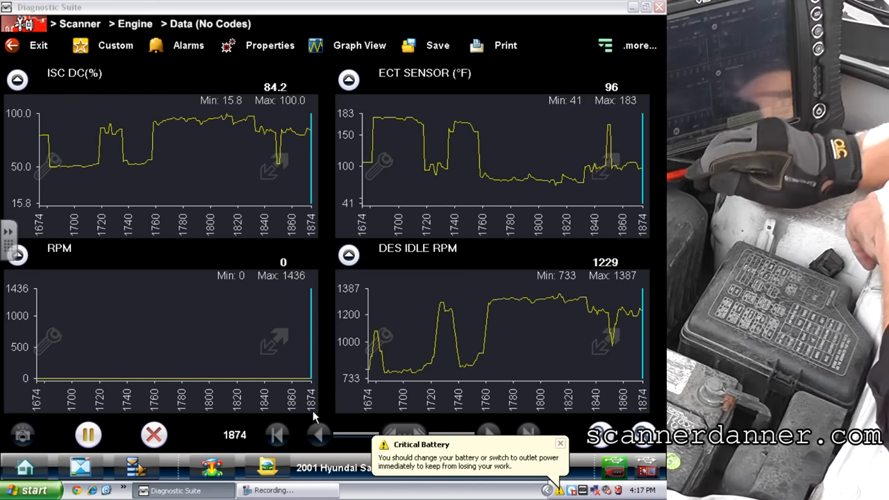
Leave the factory engine data for home, stopping scanner communication, and enter generic OBD diagnostics
{"action": "left_click", "coordinate": [25, 465]}
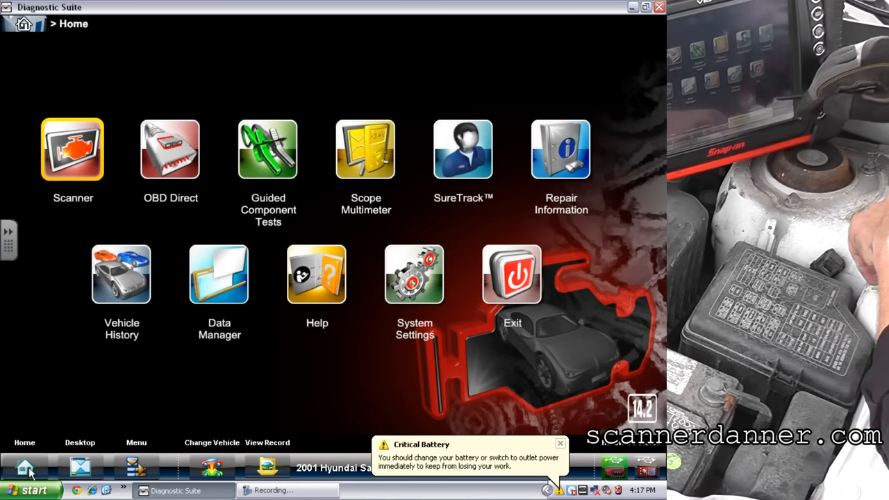
{"action": "left_click", "coordinate": [560, 443]}
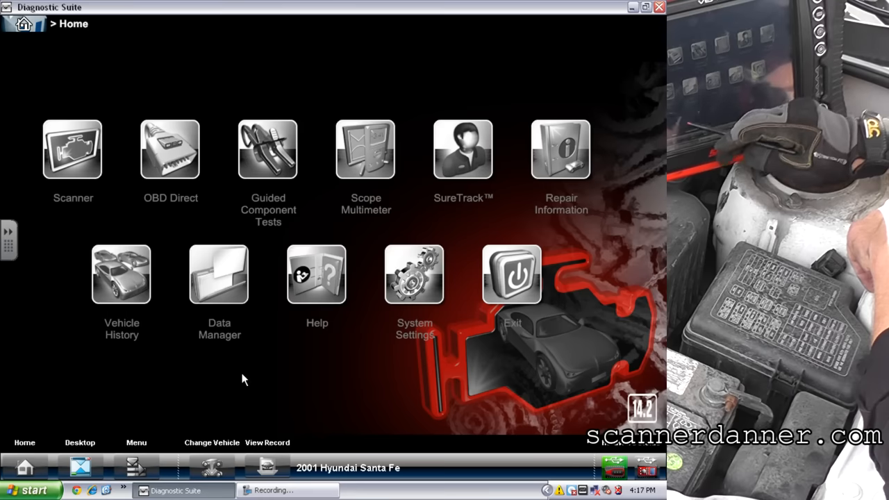
{"action": "left_click", "coordinate": [511, 274]}
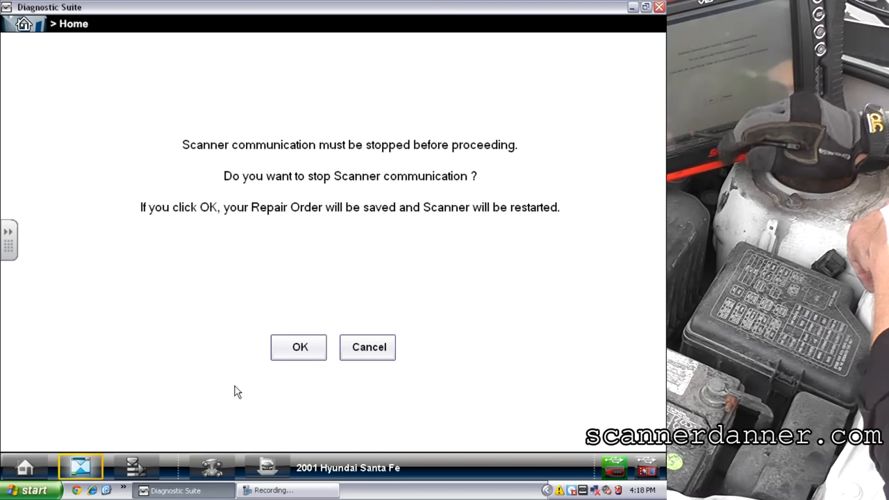
{"action": "left_click", "coordinate": [299, 347]}
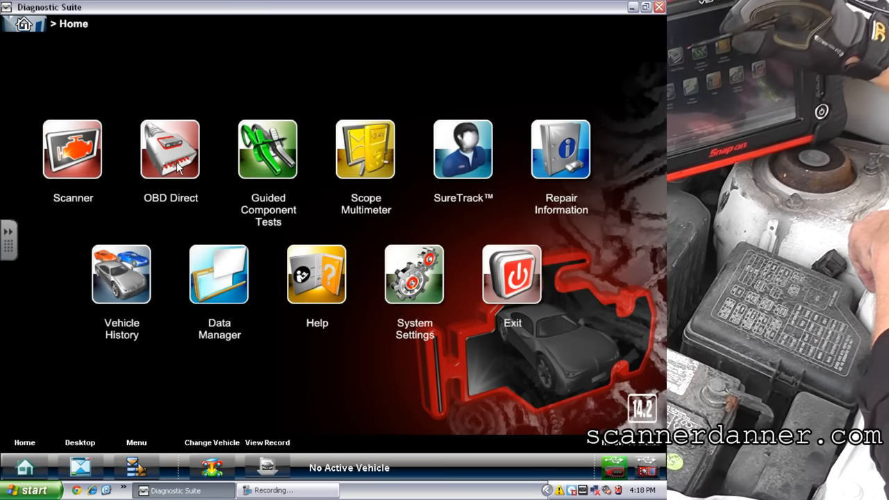
Start OBD Diagnose mode, continue past the adapter and ECU/Protocol screens into the live OBD II data list
{"action": "left_click", "coordinate": [170, 149]}
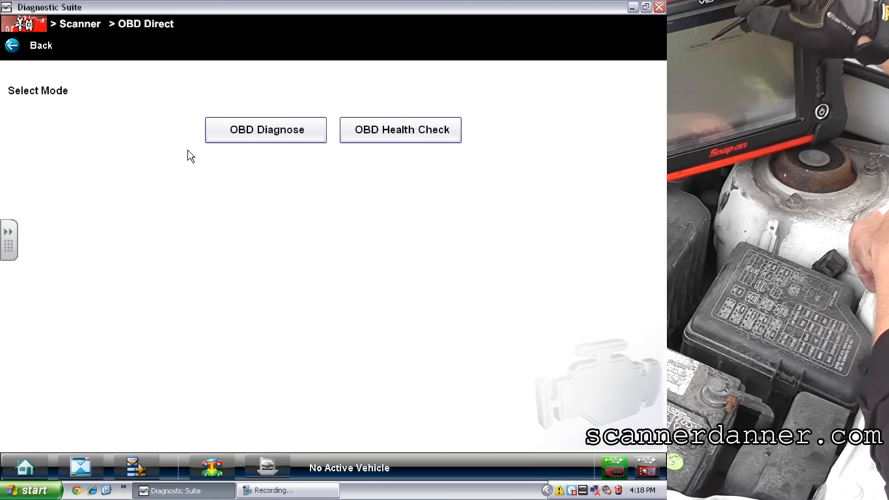
{"action": "left_click", "coordinate": [266, 129]}
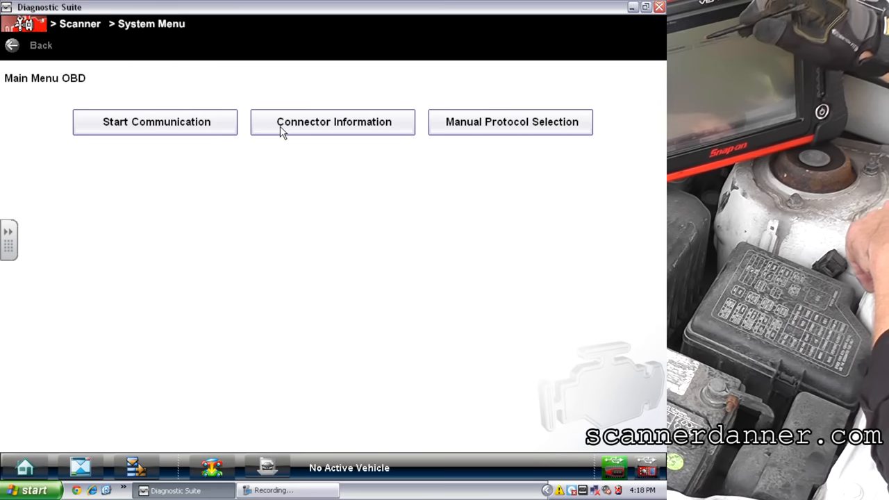
{"action": "left_click", "coordinate": [333, 123]}
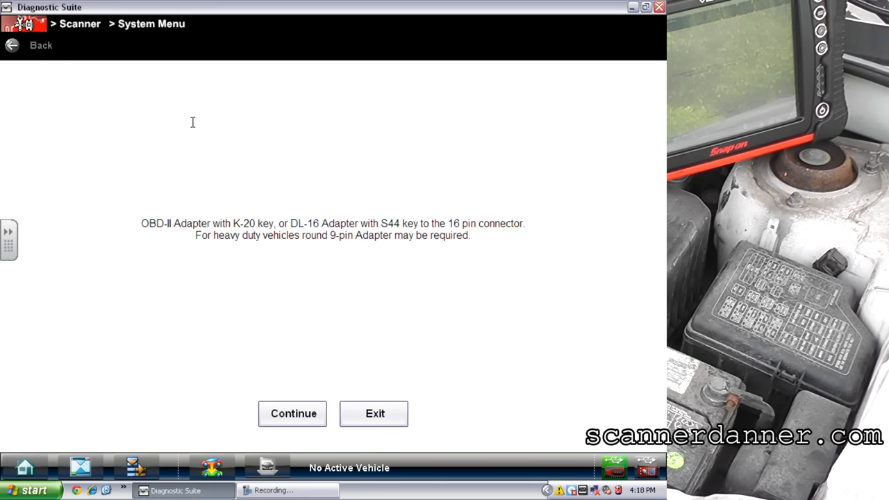
{"action": "left_click", "coordinate": [291, 413]}
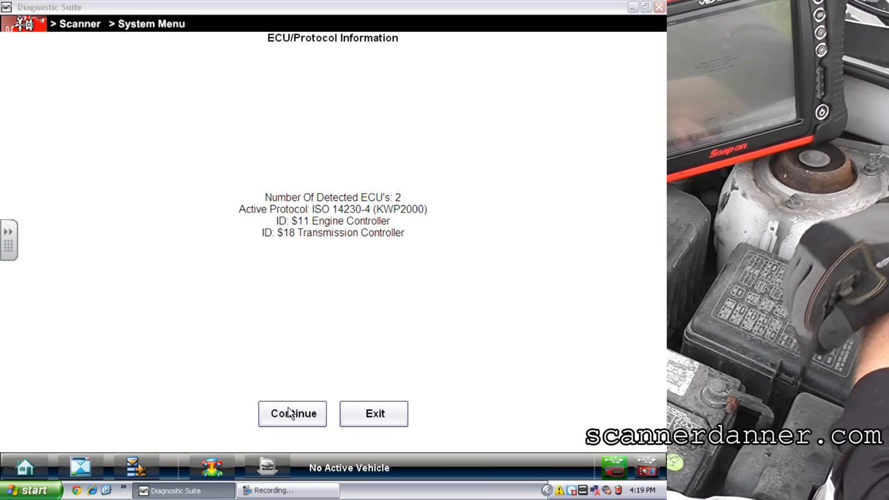
{"action": "left_click", "coordinate": [291, 413]}
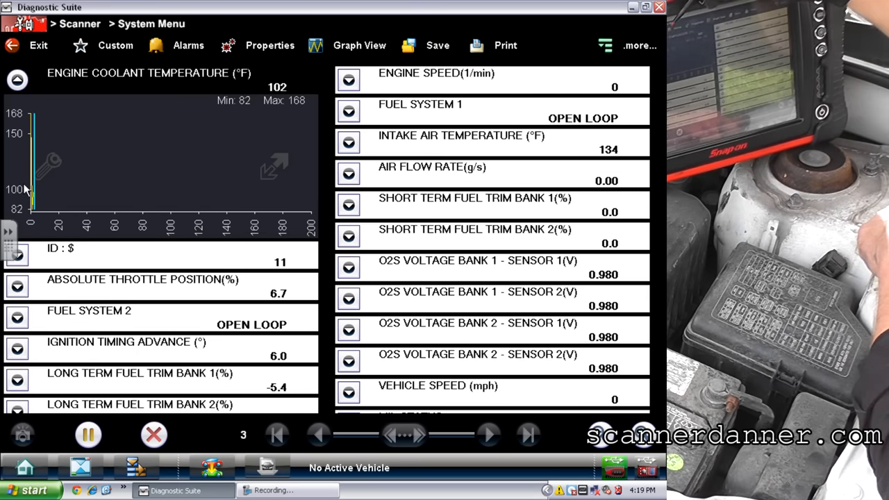
Deselect every parameter in the Custom data-list picker
{"action": "left_click", "coordinate": [115, 44]}
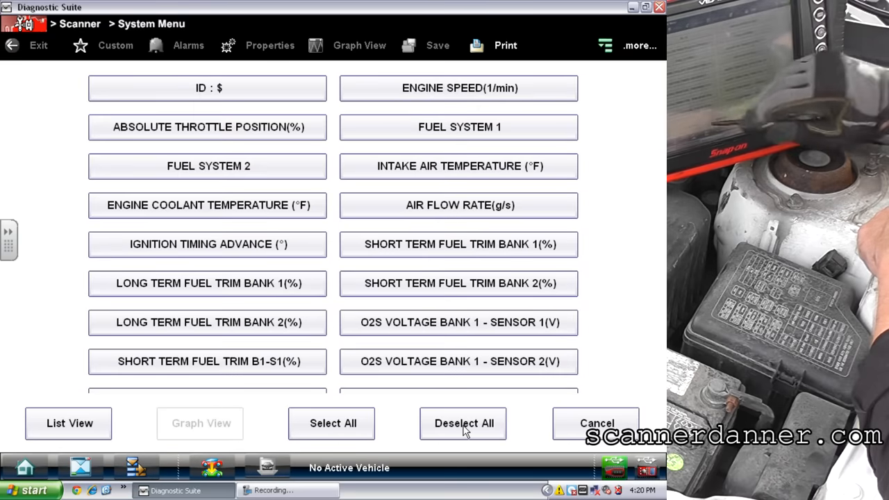
{"action": "left_click", "coordinate": [207, 206]}
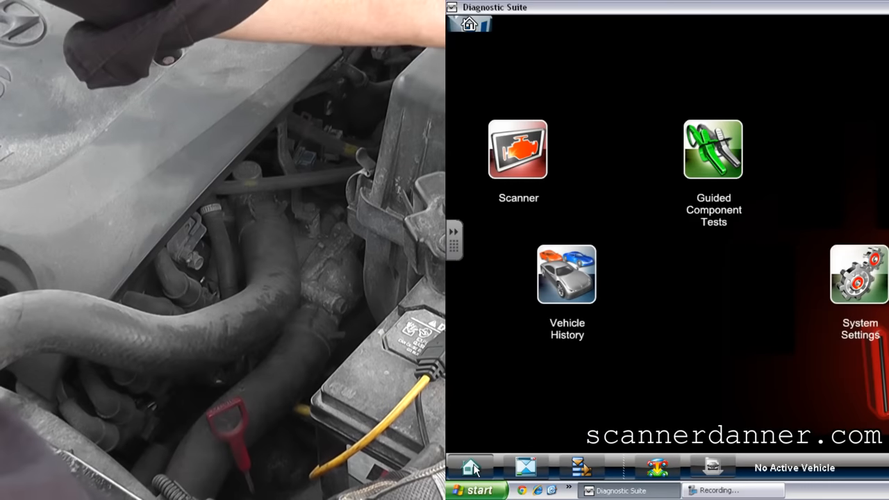
Show the Engine Coolant Temperature graph full screen with its Scale, Sweep and Save toolbar visible
{"action": "left_click", "coordinate": [518, 148]}
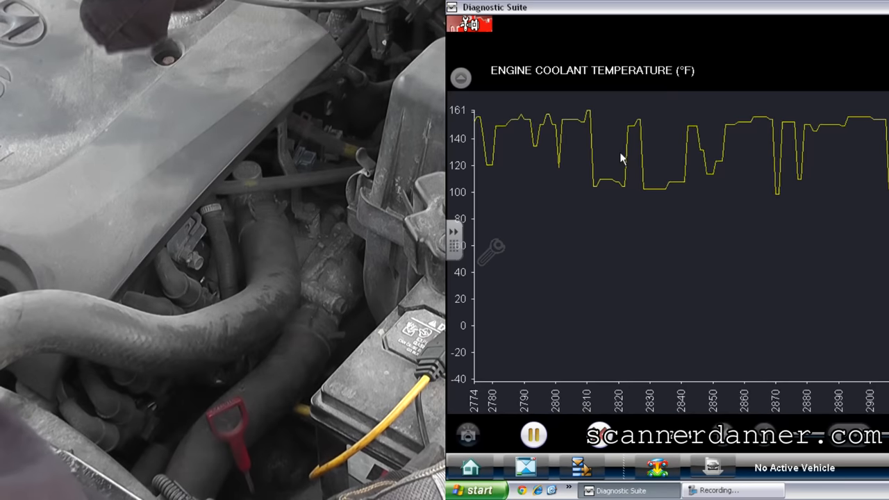
{"action": "left_click", "coordinate": [471, 466]}
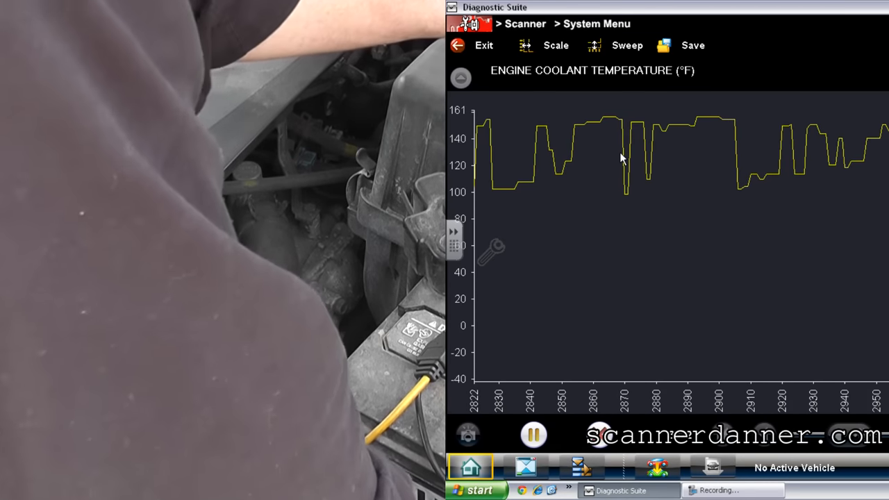
Leave the coolant graph and record a near-zero Volts DC trace of the ECT circuit on the graphing multimeter
{"action": "left_click", "coordinate": [471, 465]}
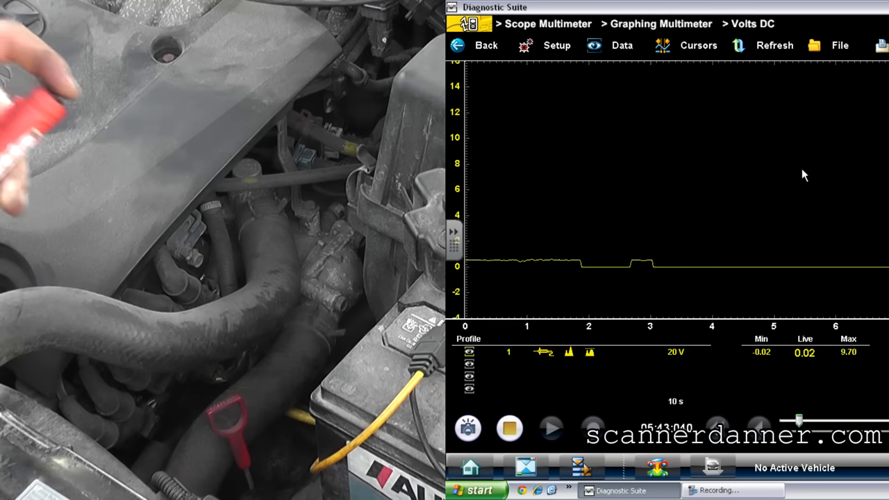
{"action": "left_click", "coordinate": [508, 428]}
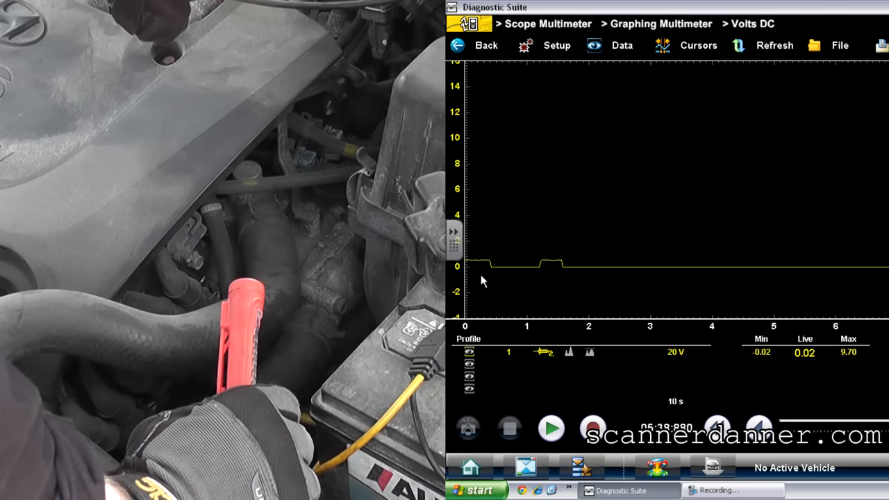
{"action": "mouse_move", "coordinate": [516, 279]}
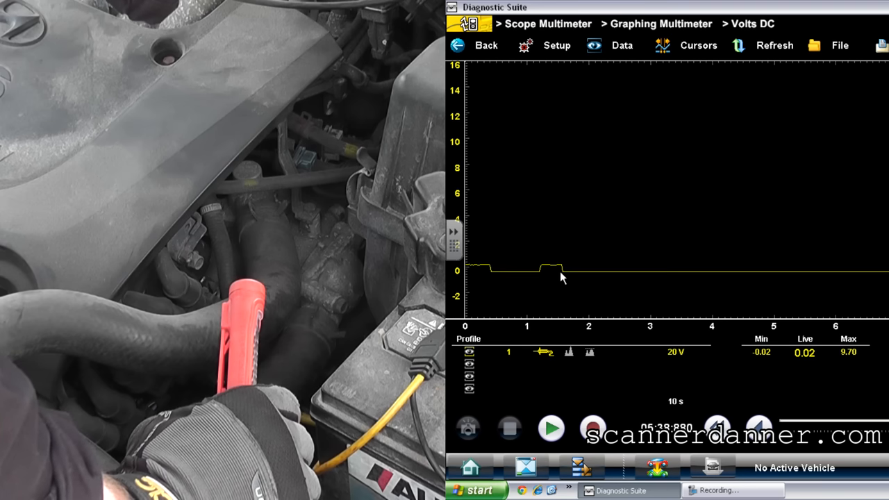
{"action": "mouse_move", "coordinate": [655, 292]}
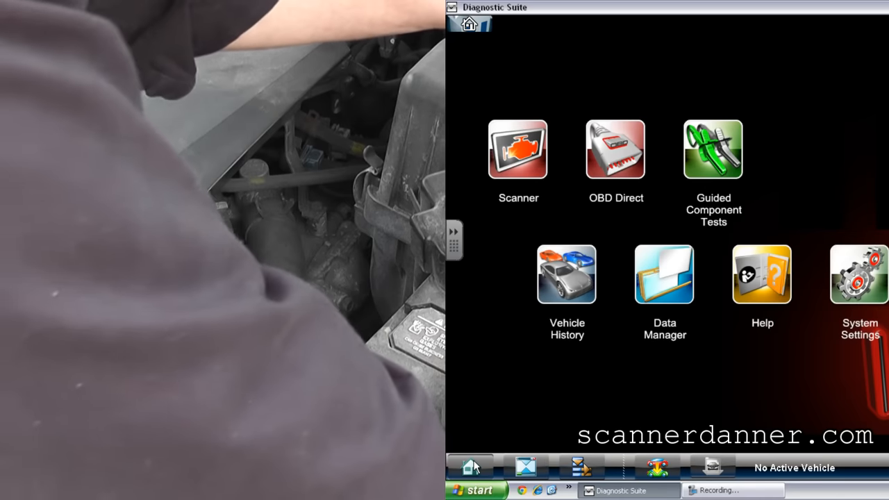
Start a Scanner session for the 2001 Hyundai Santa Fe engine data
{"action": "left_click", "coordinate": [517, 150]}
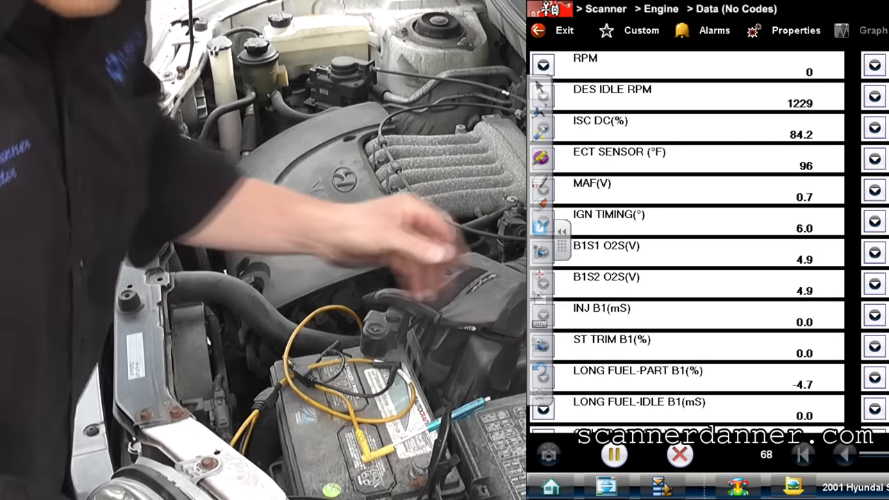
Graph the engine data and expand the ECT SENSOR trace, steady at 96 °F, to full screen
{"action": "left_click", "coordinate": [542, 159]}
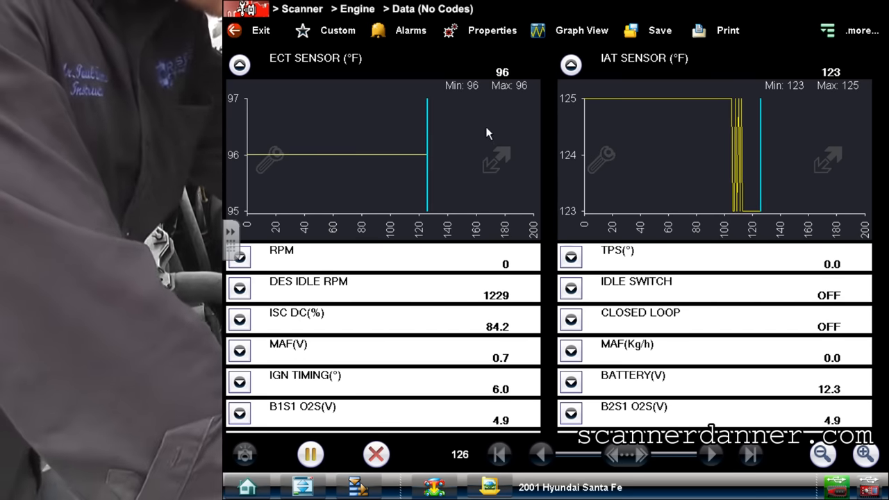
{"action": "left_click", "coordinate": [497, 159]}
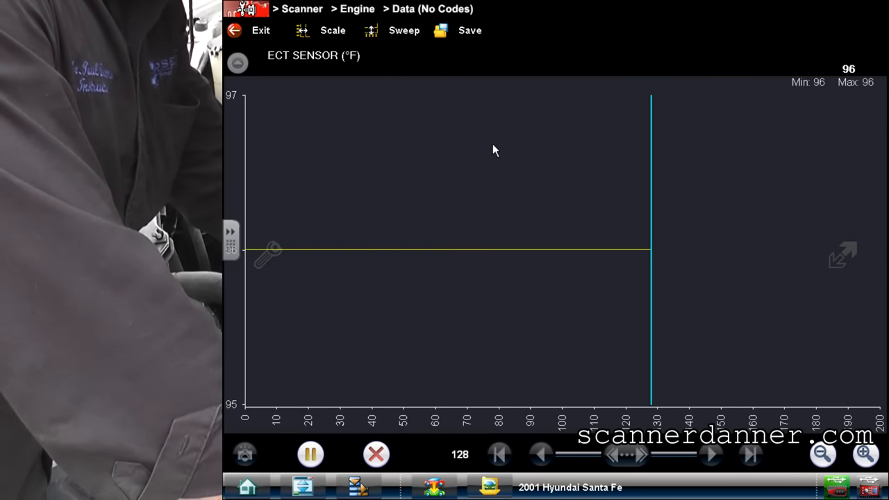